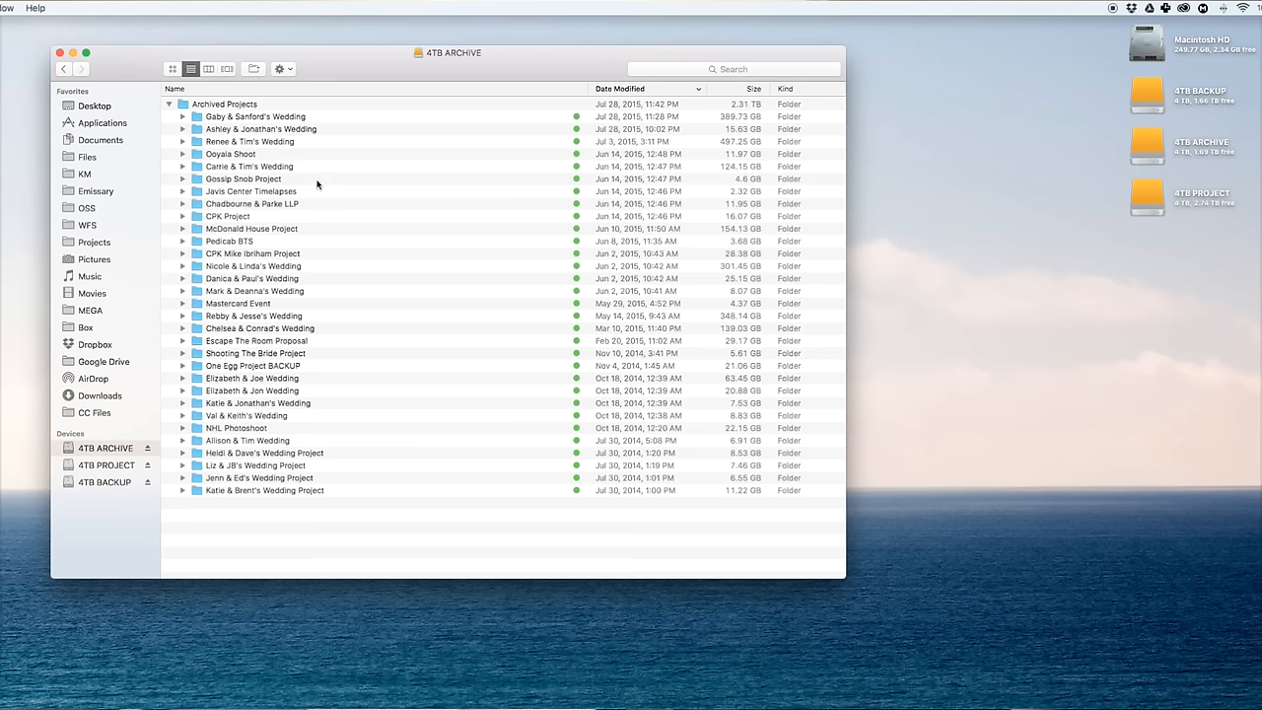
{"action": "left_click", "coordinate": [255, 117]}
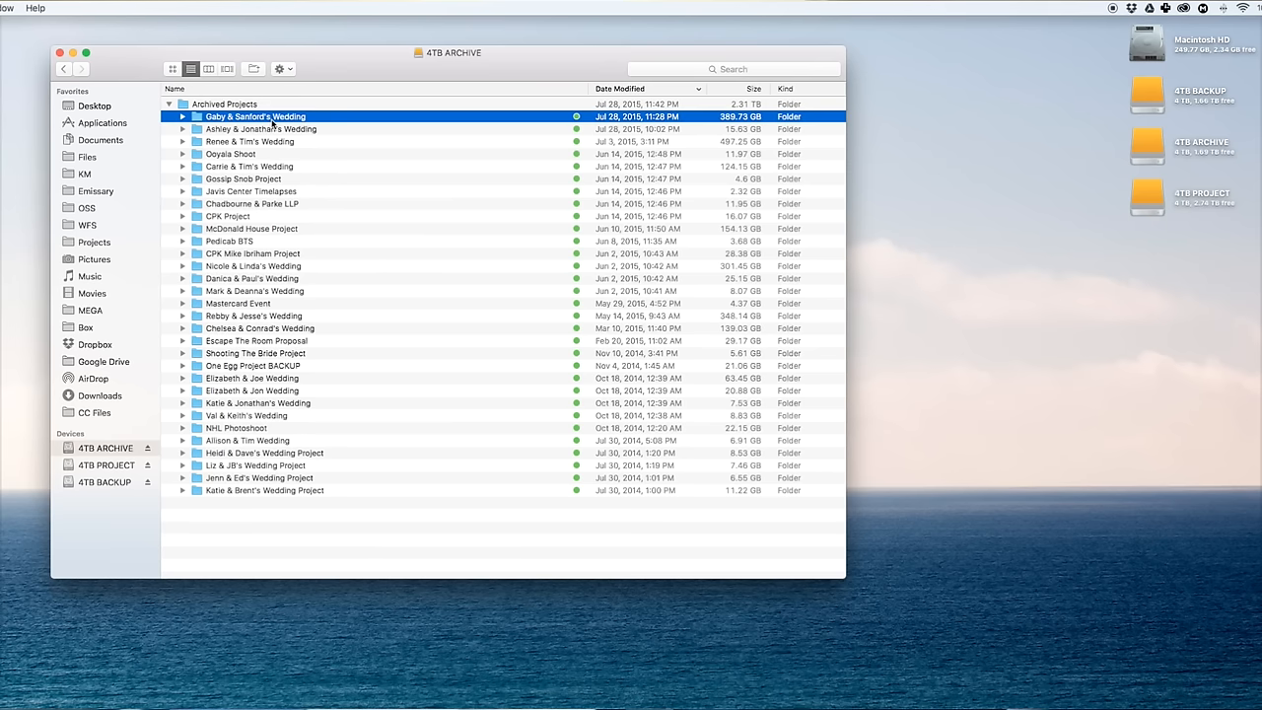
{"action": "mouse_move", "coordinate": [273, 125]}
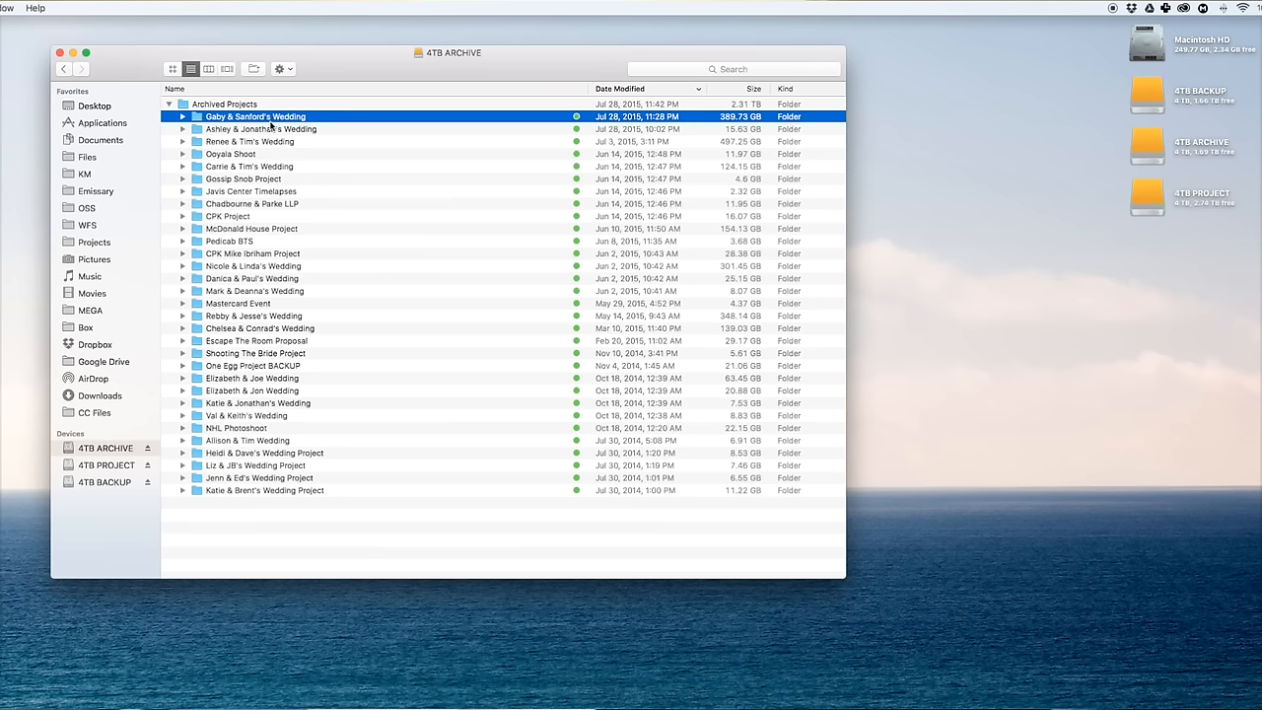
{"action": "left_click", "coordinate": [183, 117]}
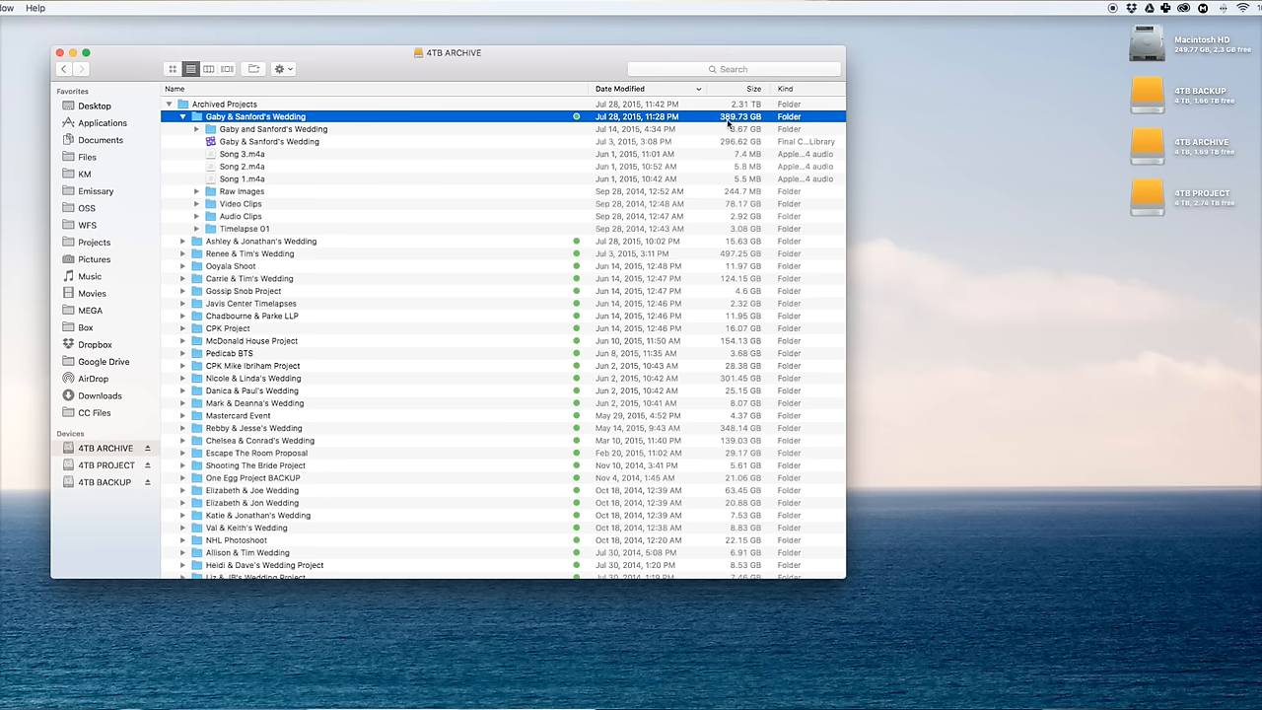
{"action": "mouse_move", "coordinate": [698, 131]}
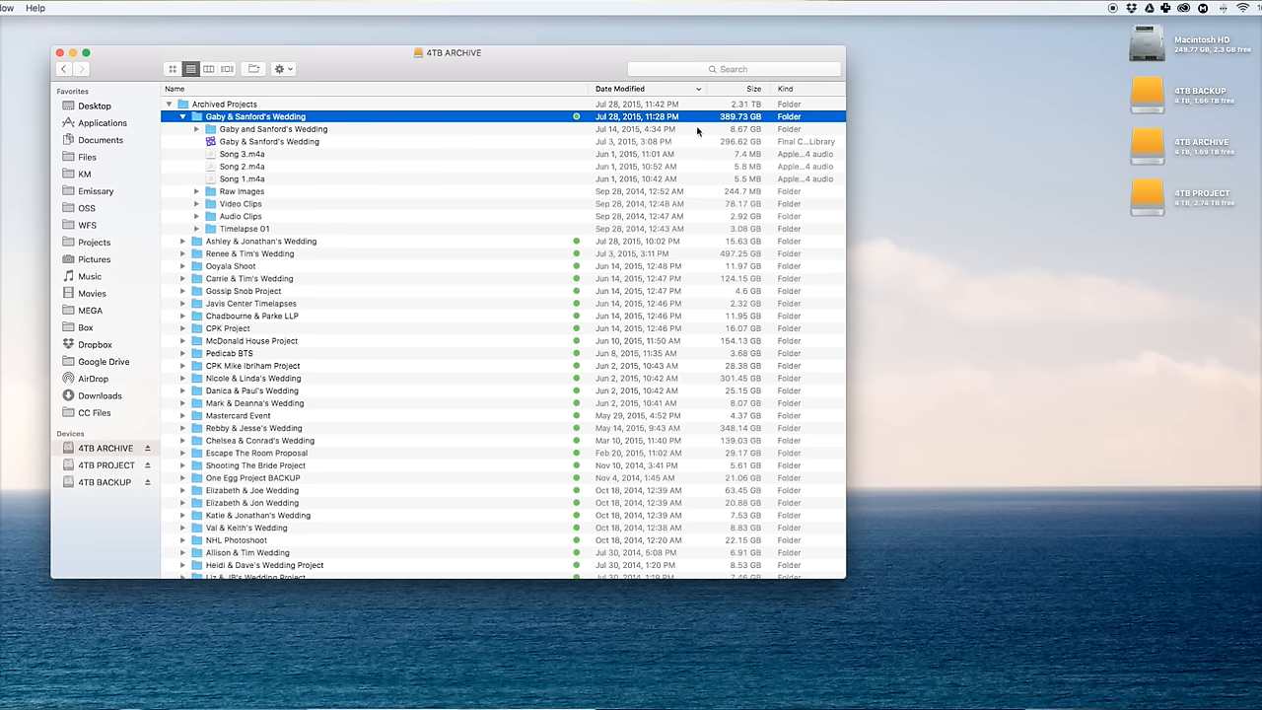
{"action": "mouse_move", "coordinate": [235, 170]}
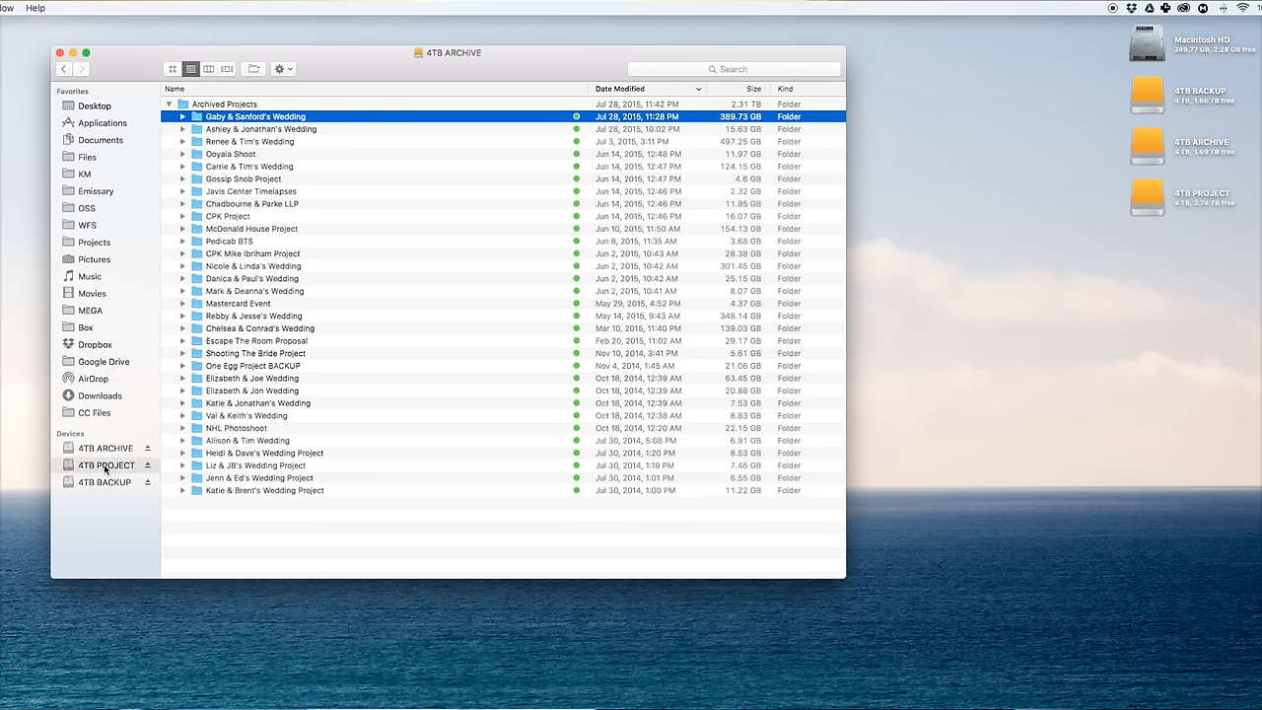
{"action": "left_click", "coordinate": [106, 465]}
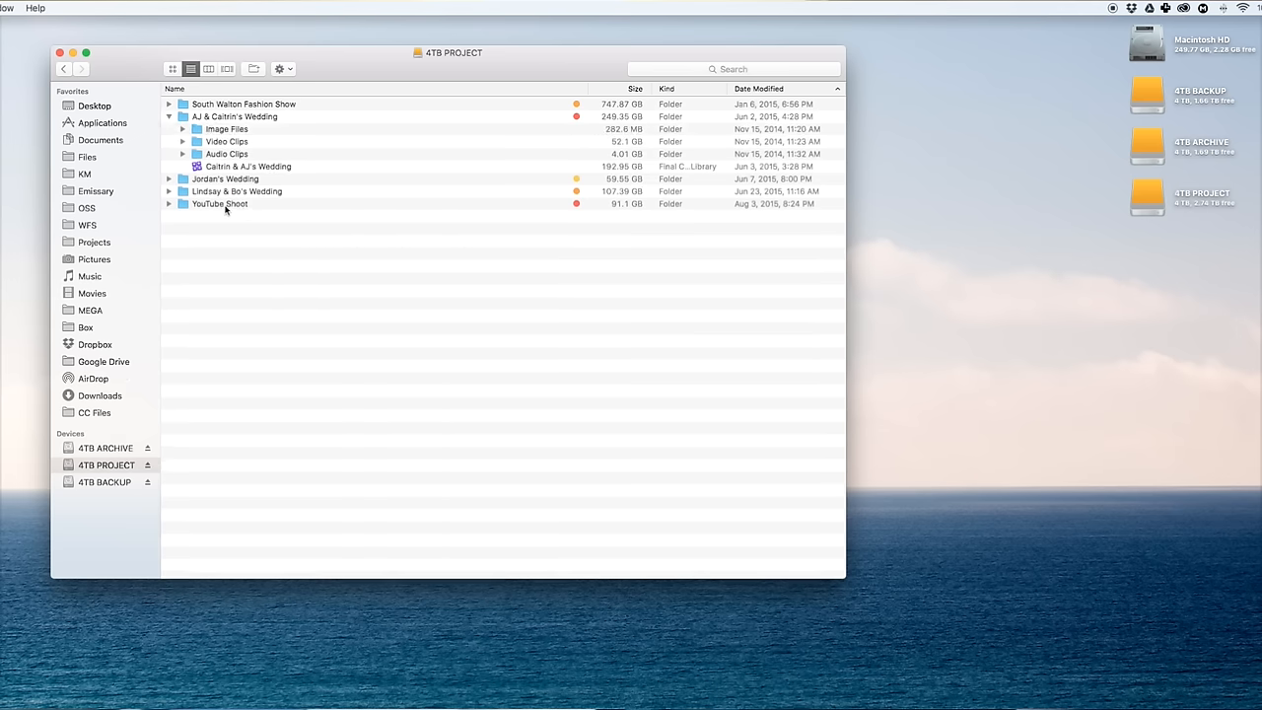
{"action": "left_click", "coordinate": [219, 203]}
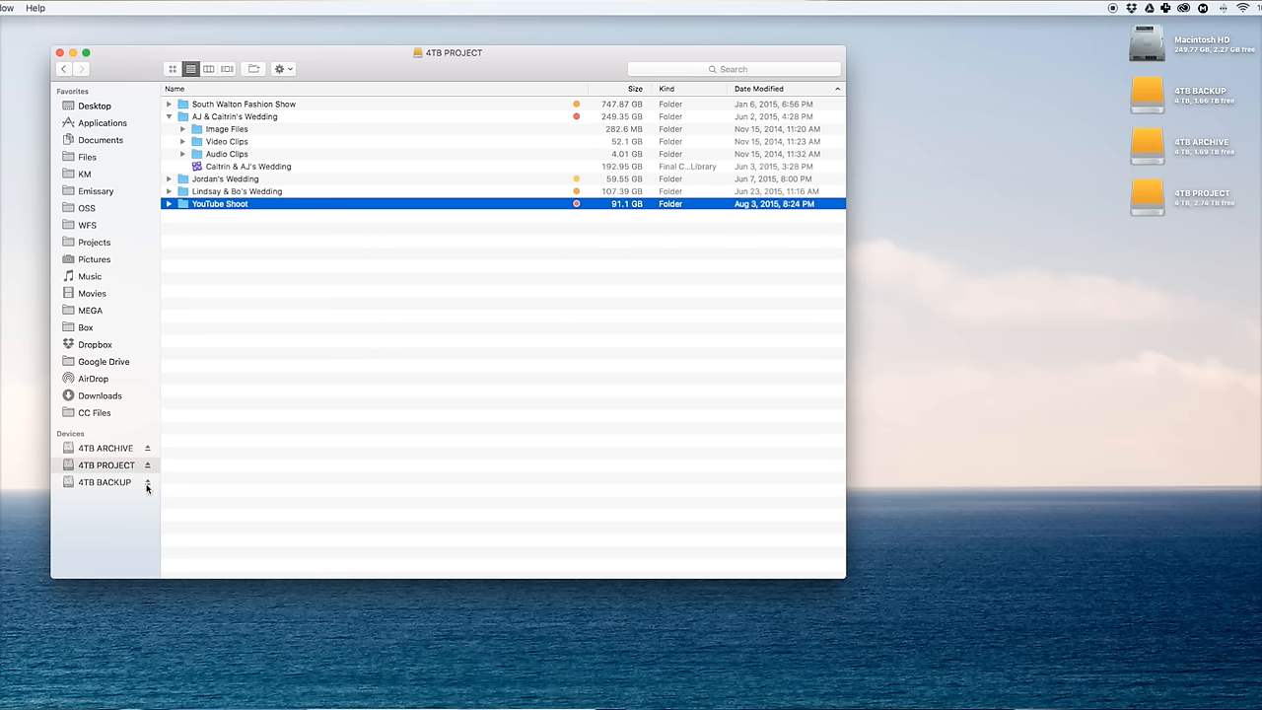
{"action": "left_click", "coordinate": [104, 481]}
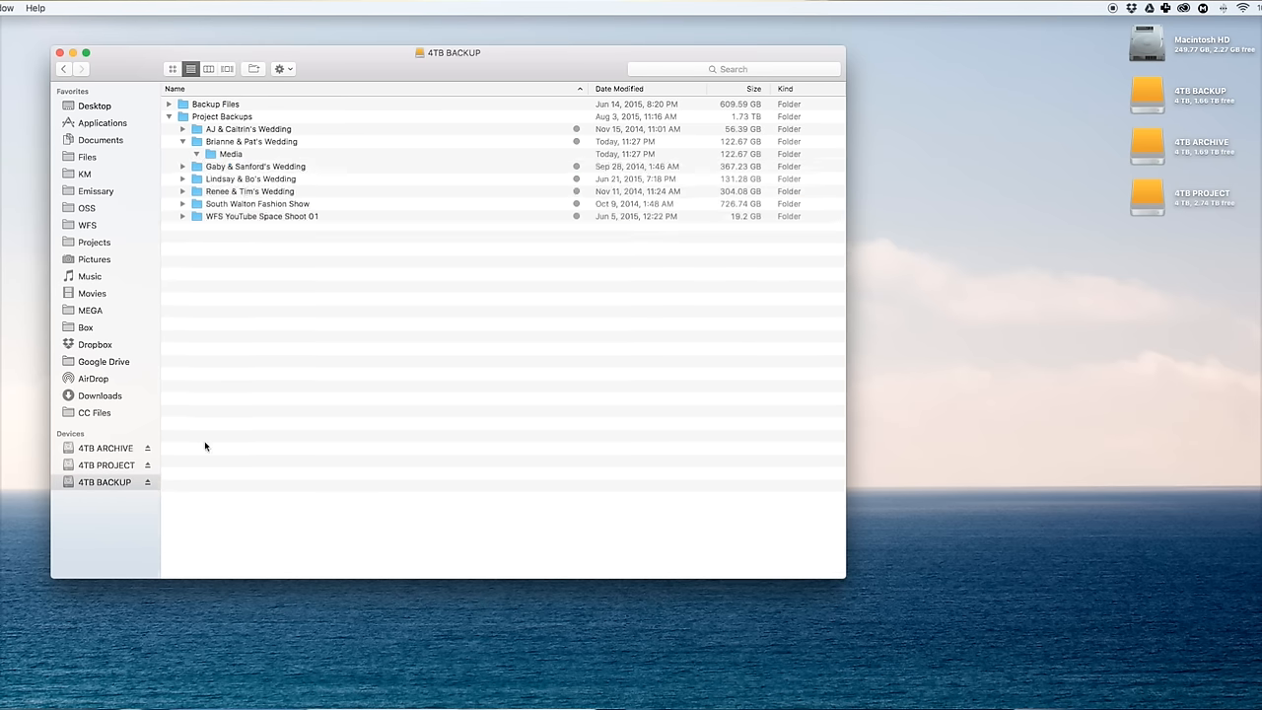
{"action": "left_click", "coordinate": [196, 153]}
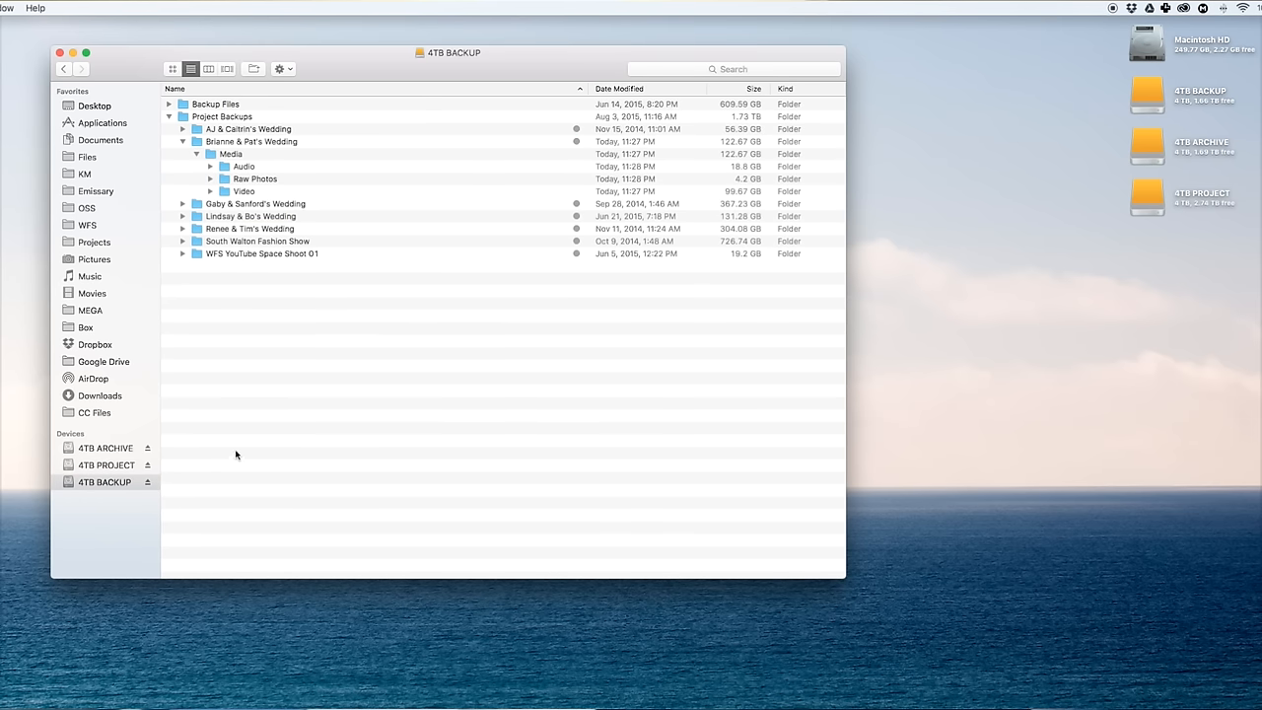
{"action": "mouse_move", "coordinate": [328, 253]}
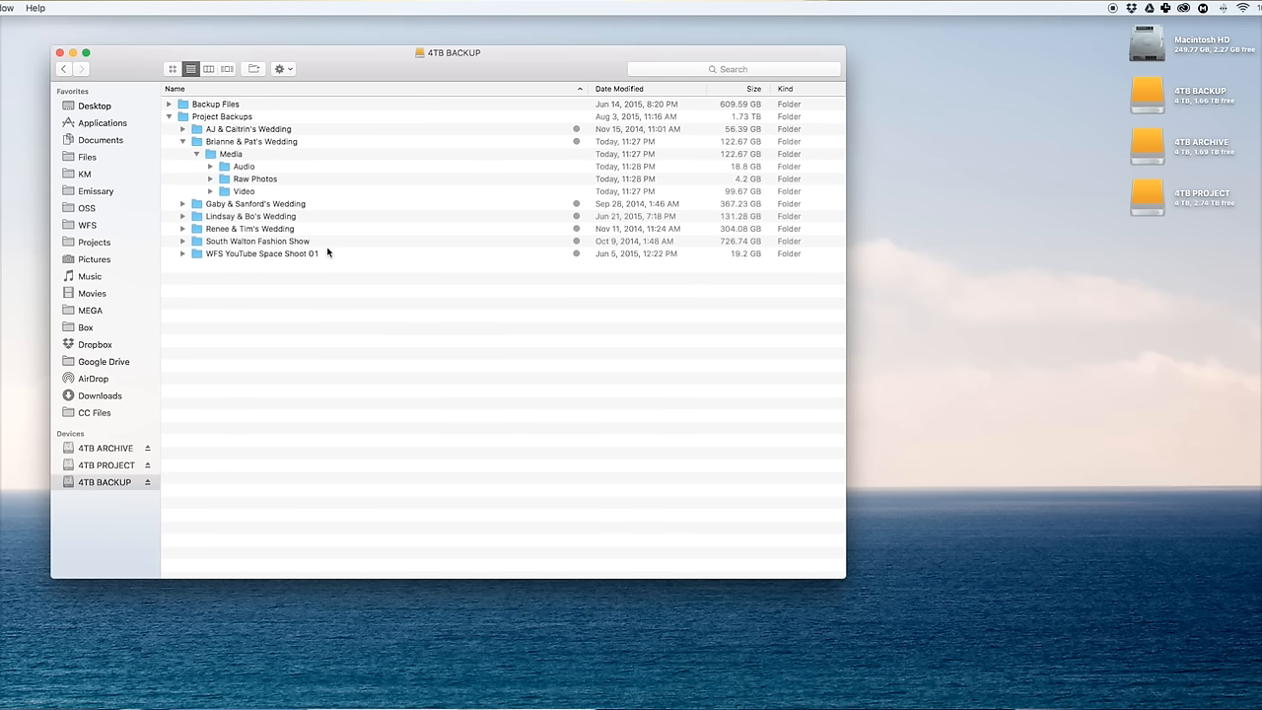
{"action": "left_click", "coordinate": [105, 465]}
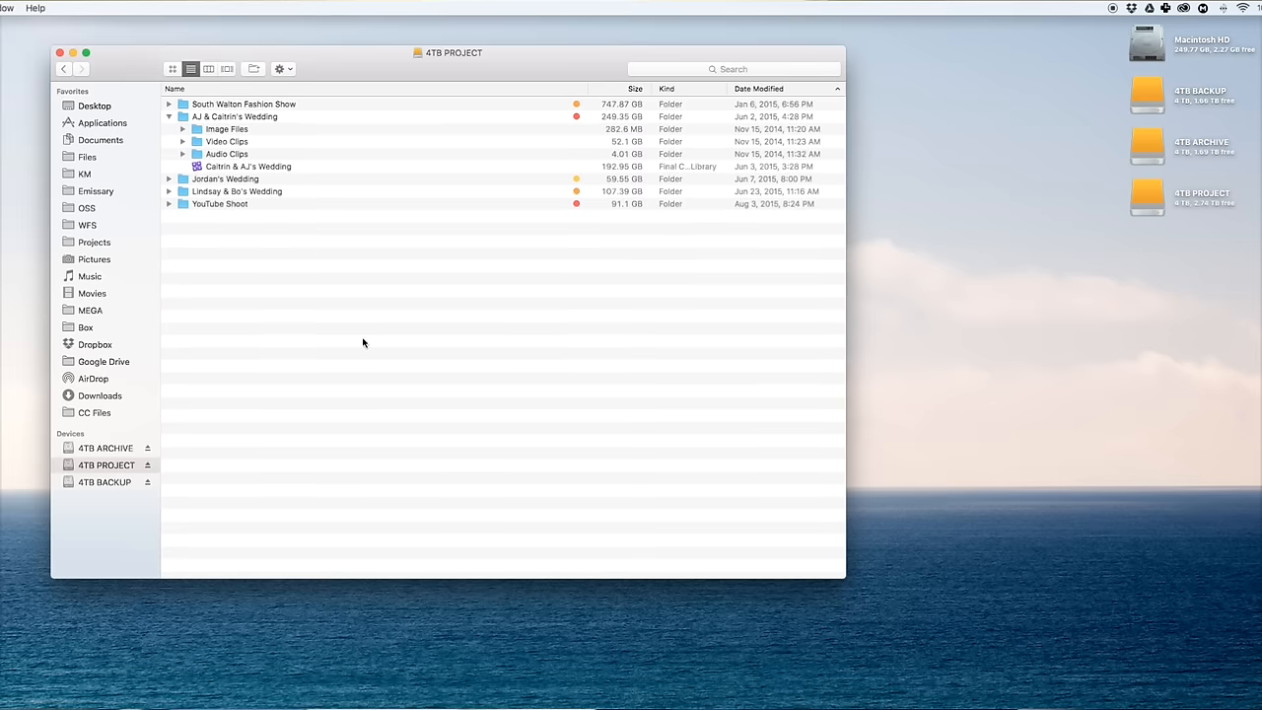
{"action": "mouse_move", "coordinate": [365, 352]}
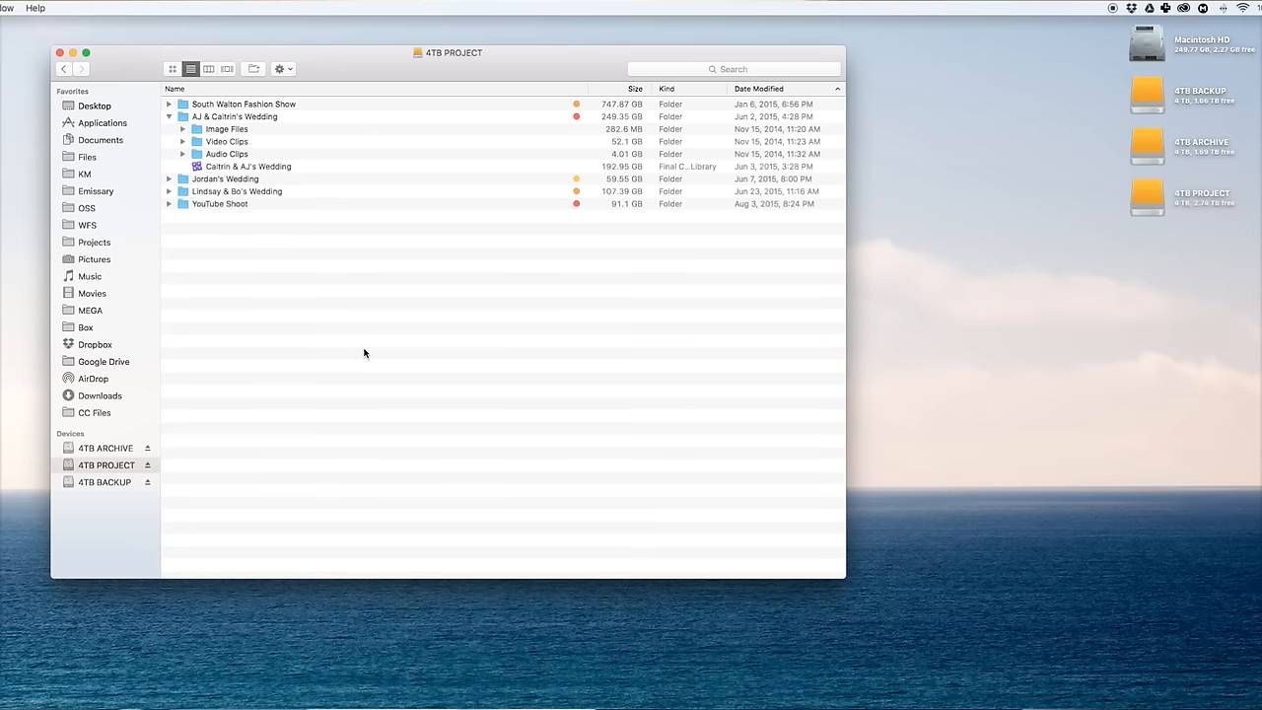
{"action": "mouse_move", "coordinate": [370, 361]}
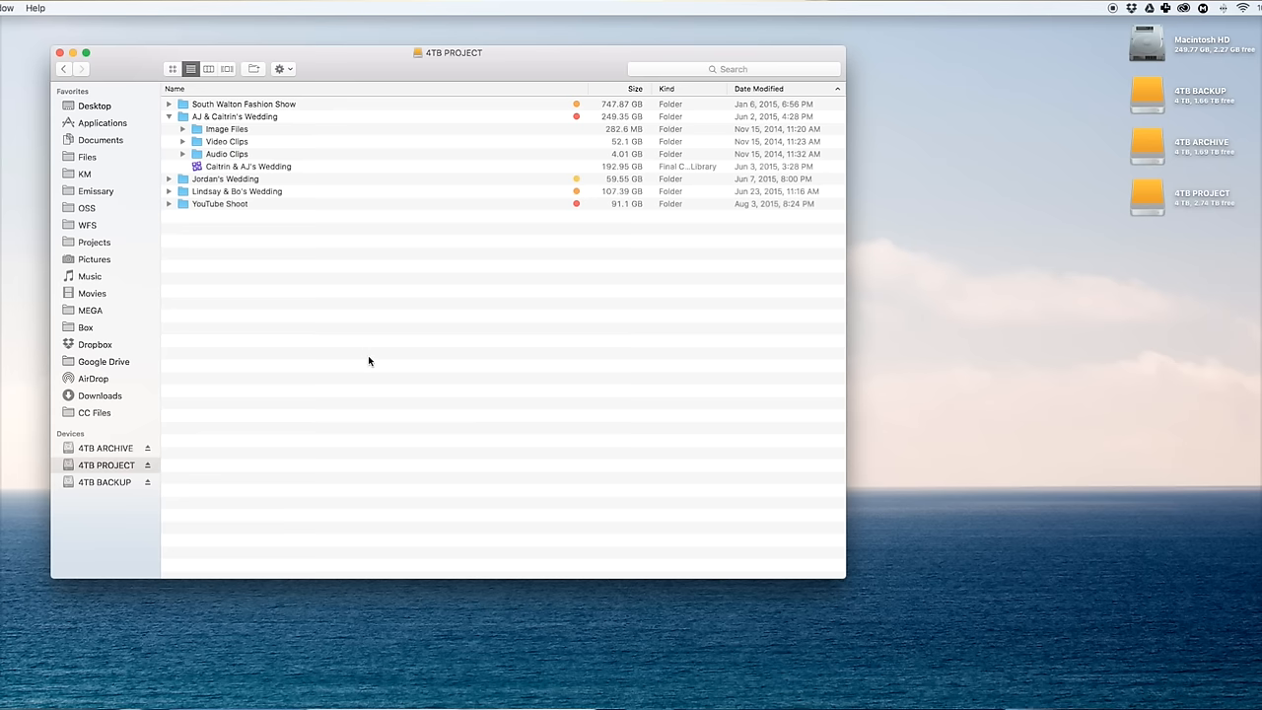
{"action": "mouse_move", "coordinate": [366, 361]}
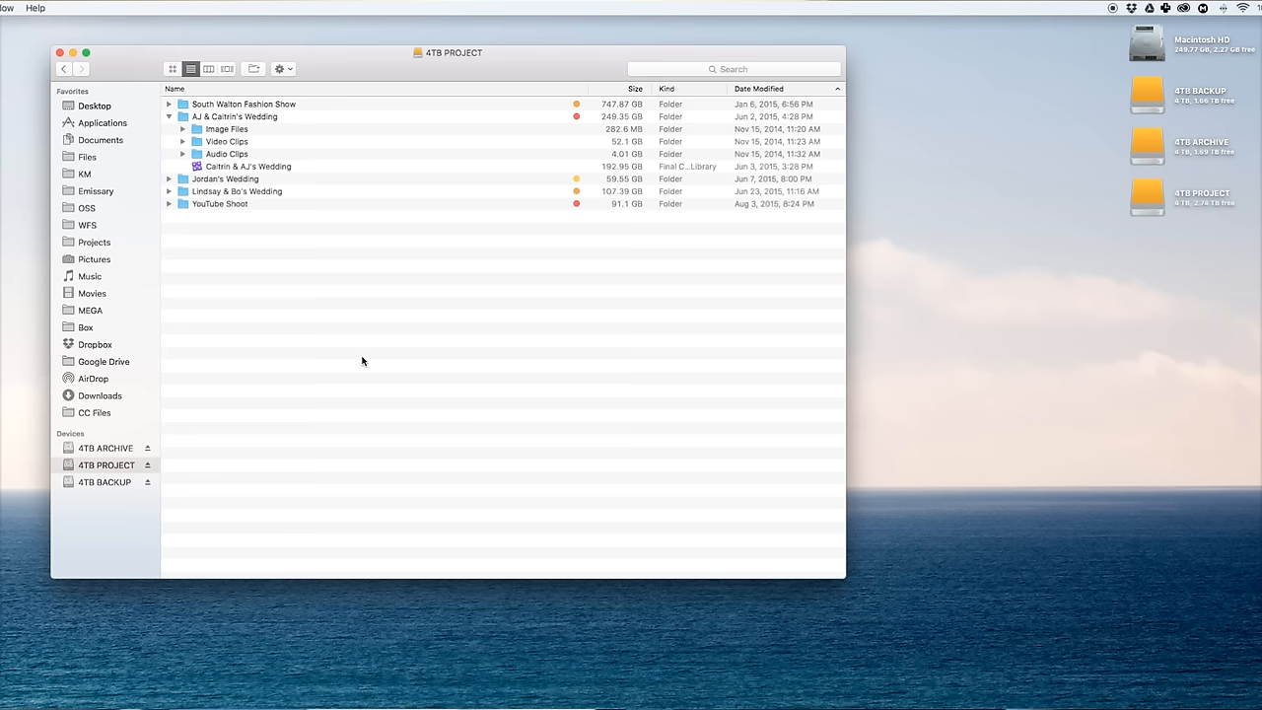
{"action": "left_click", "coordinate": [106, 448]}
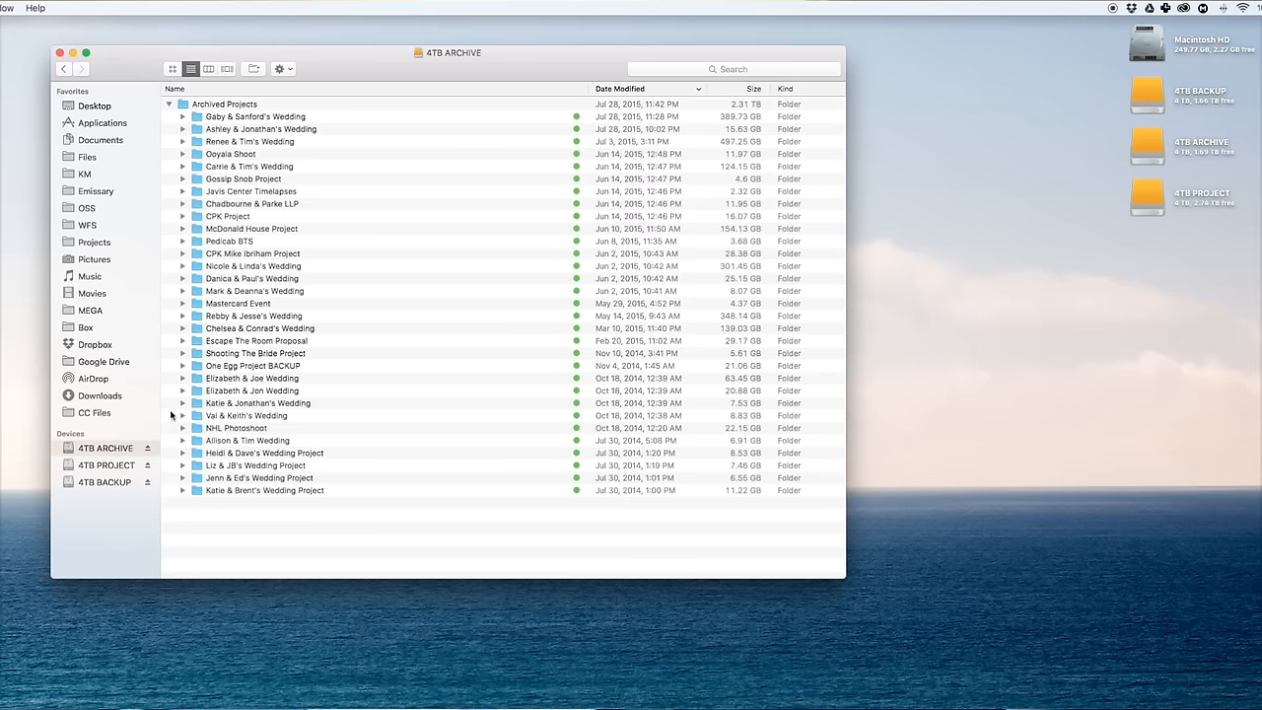